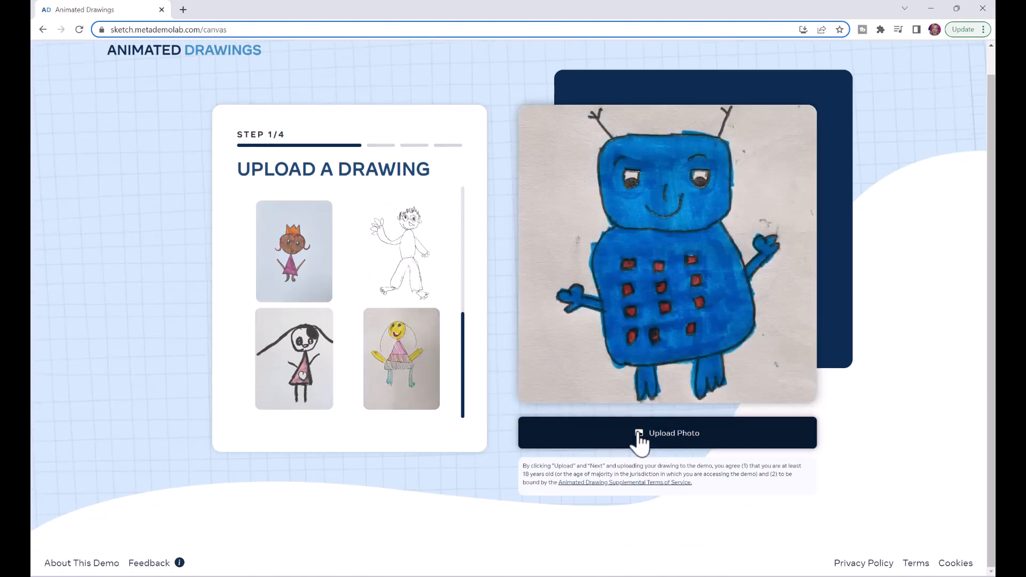
Step: Upload the cartoon woman in a pink top and jeans and continue
left_click(667, 432)
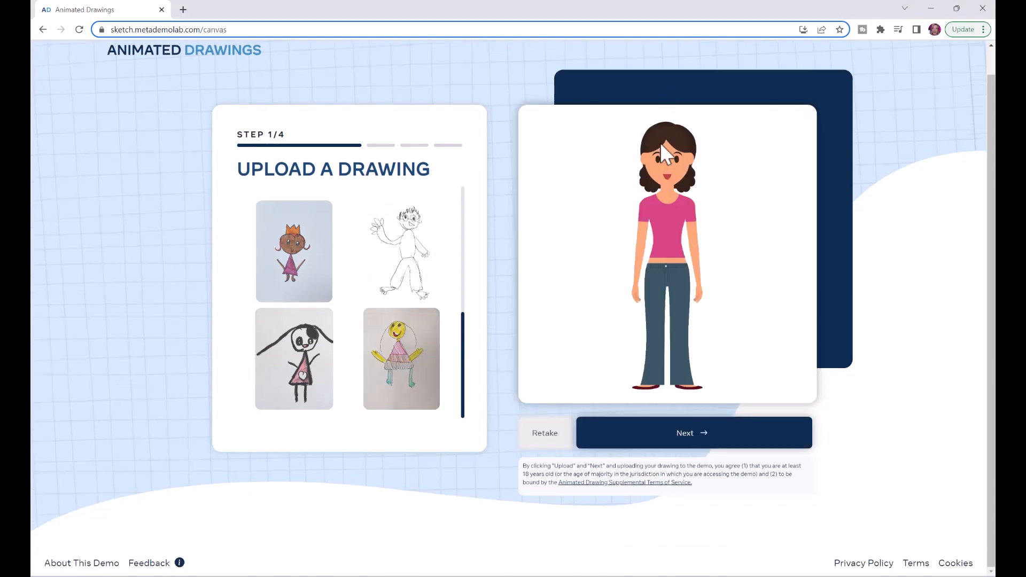
mouse_move(677, 147)
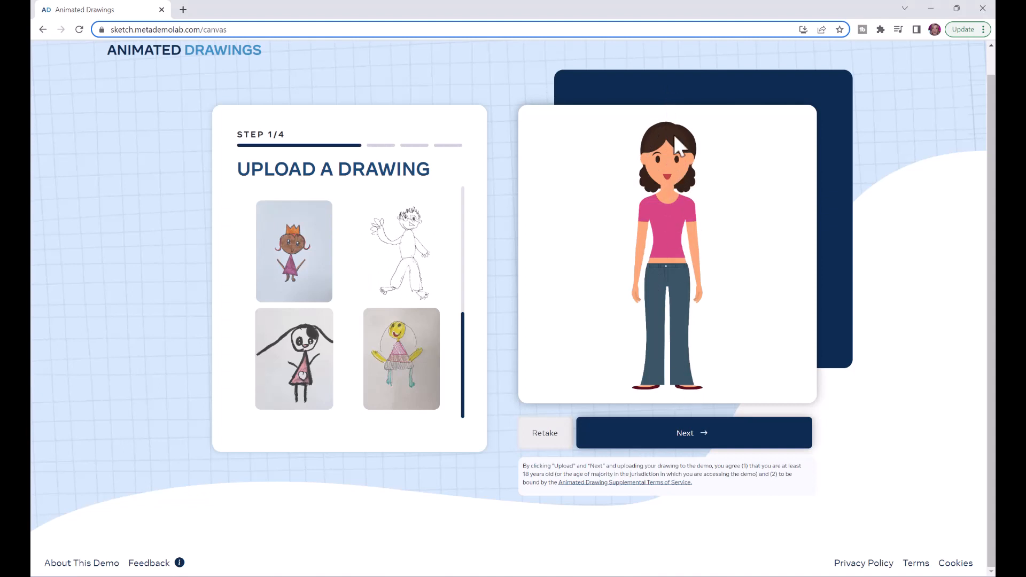
mouse_move(666, 249)
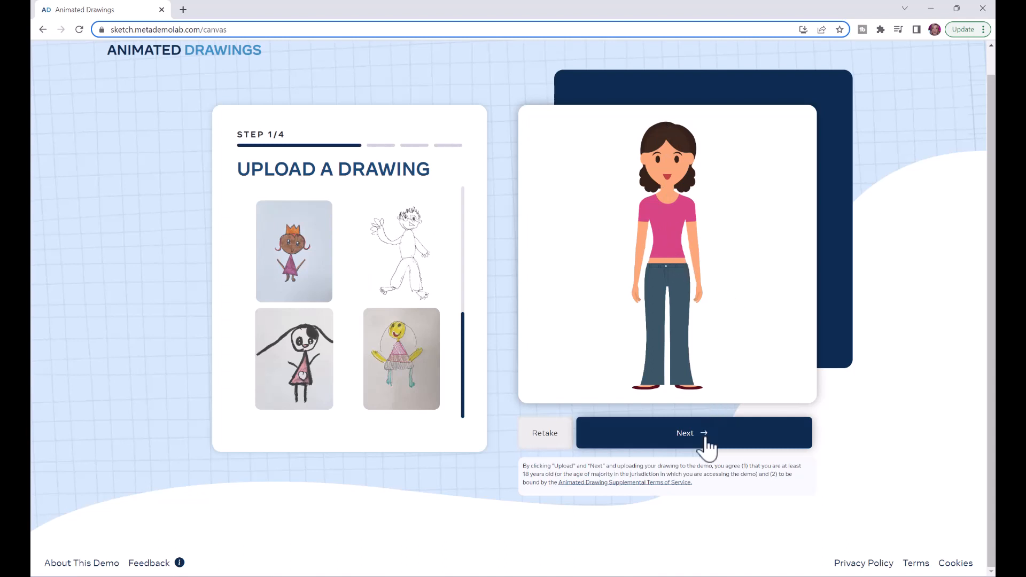
left_click(695, 433)
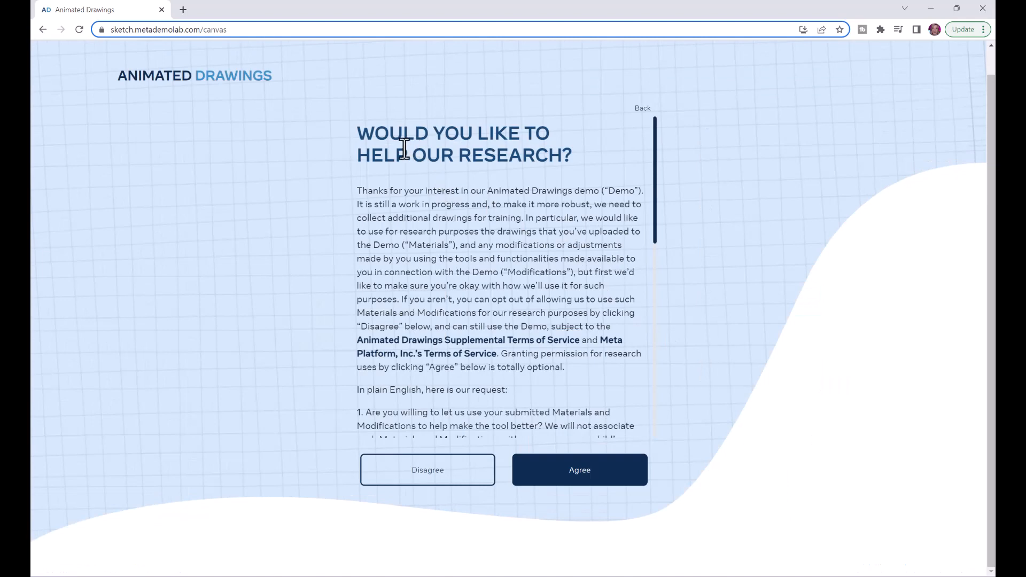
Step: Scroll the research consent text and agree to share the drawing
scroll("down", 3)
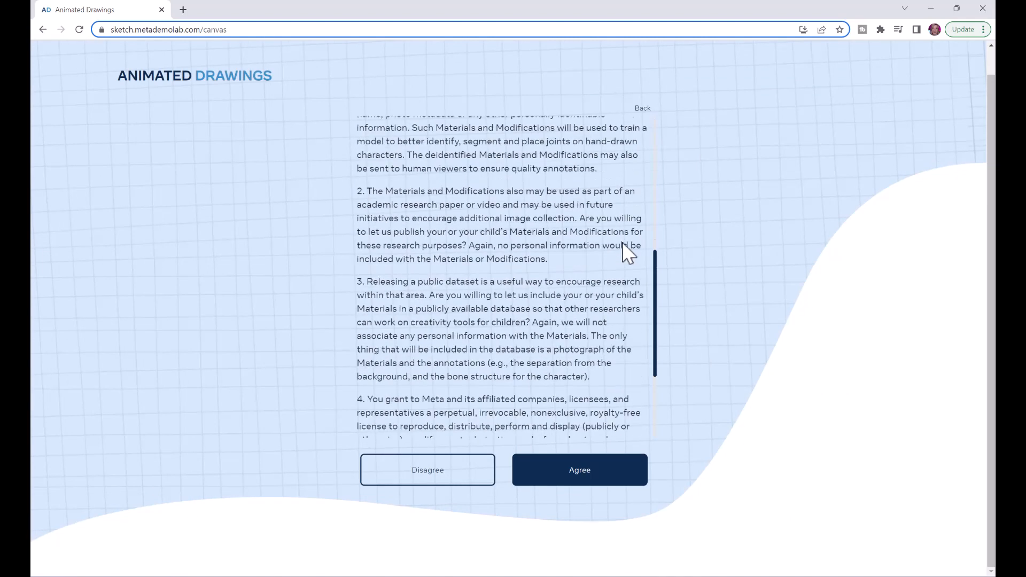
left_click(580, 470)
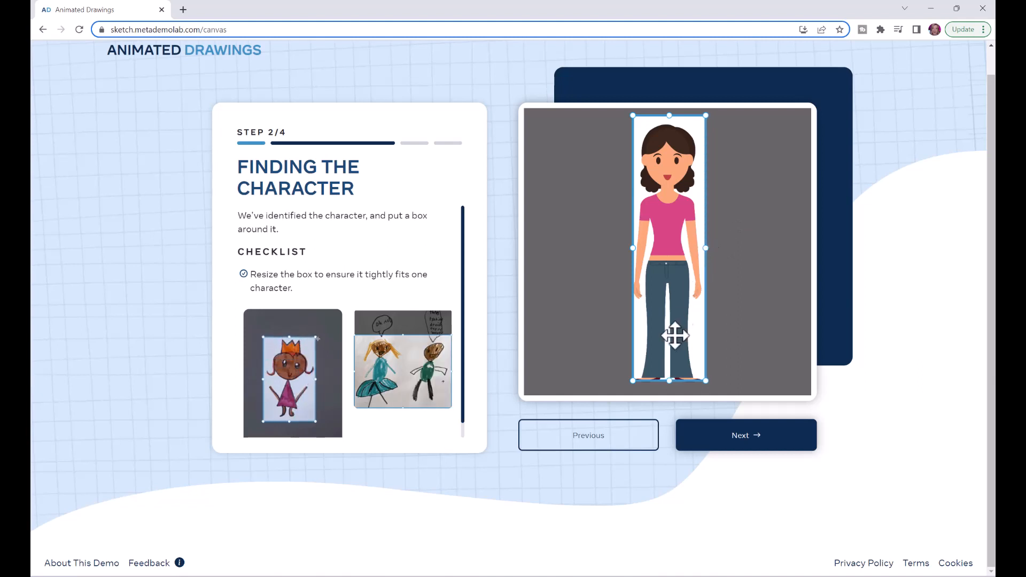
Step: Tighten the bottom edge of the woman's bounding box and confirm it
left_click_drag(668, 380, 669, 388)
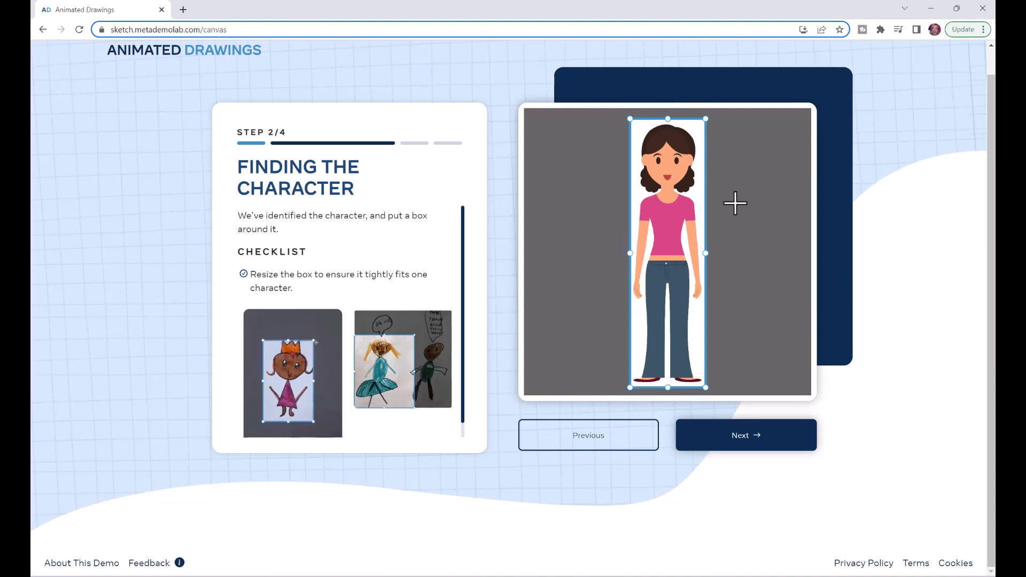
left_click(746, 435)
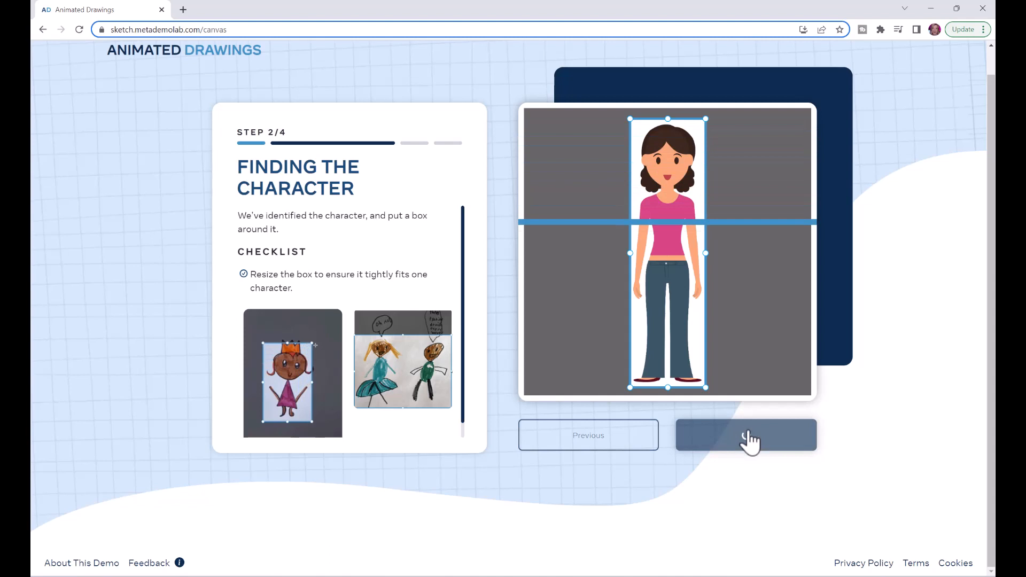
left_click(746, 435)
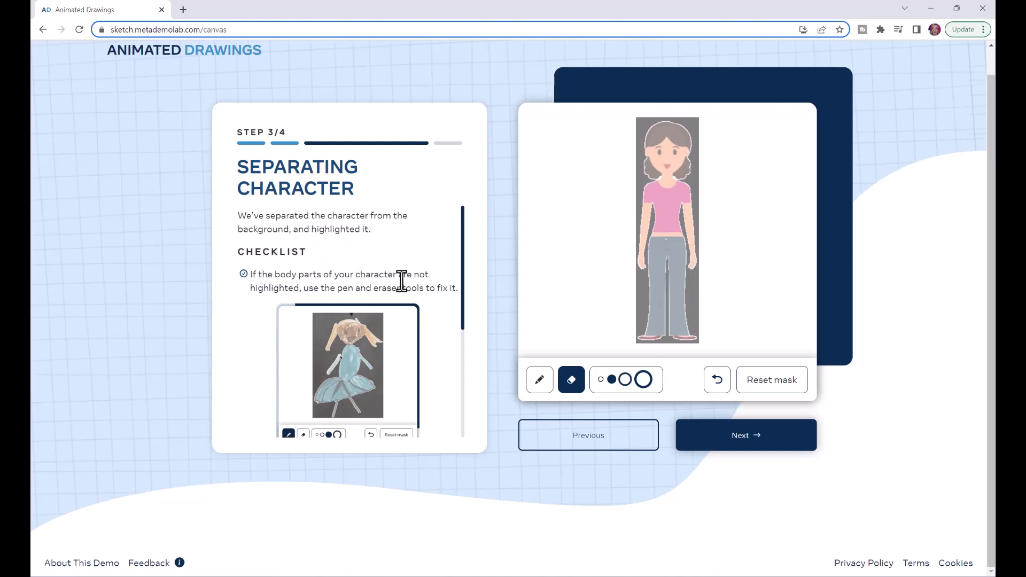
mouse_move(353, 297)
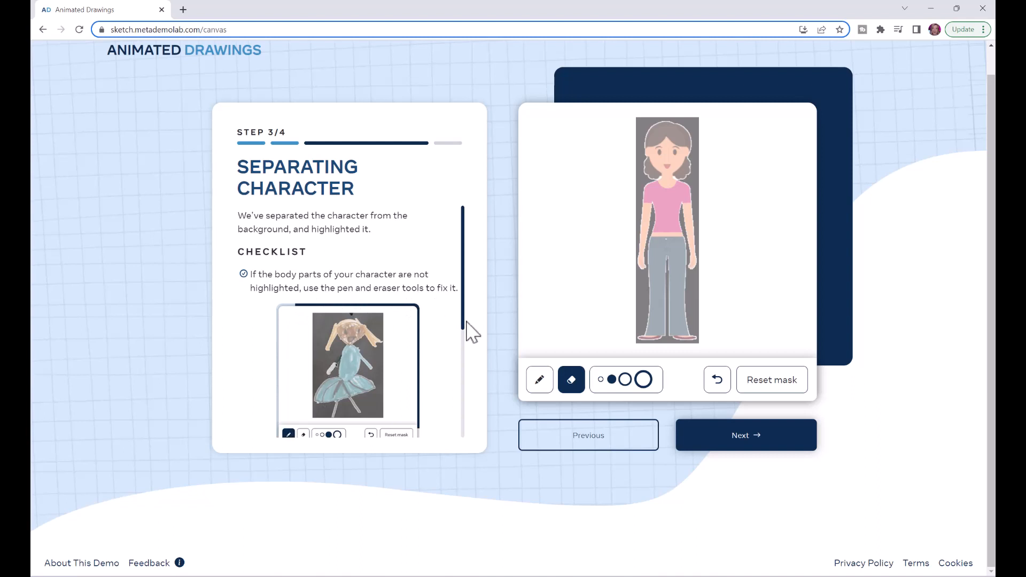
Step: Review the woman's background mask and accept it for joint placement
scroll("down", 3)
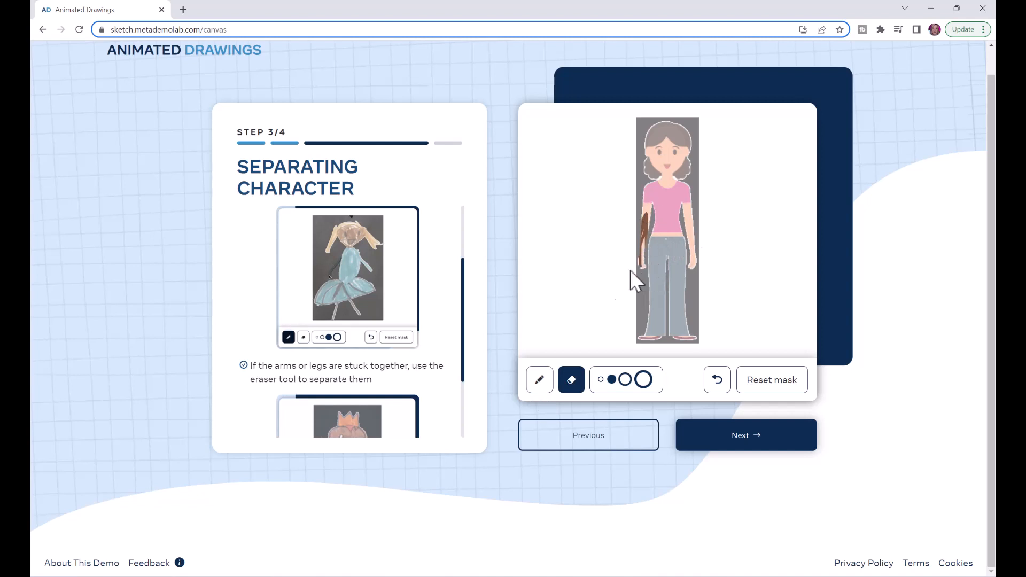
left_click(539, 379)
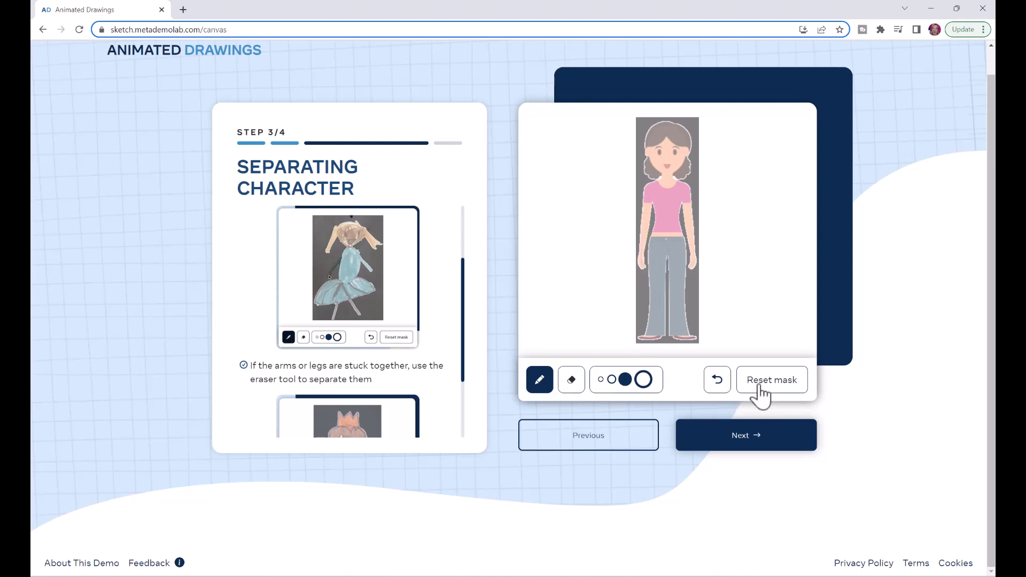
scroll("down", 3)
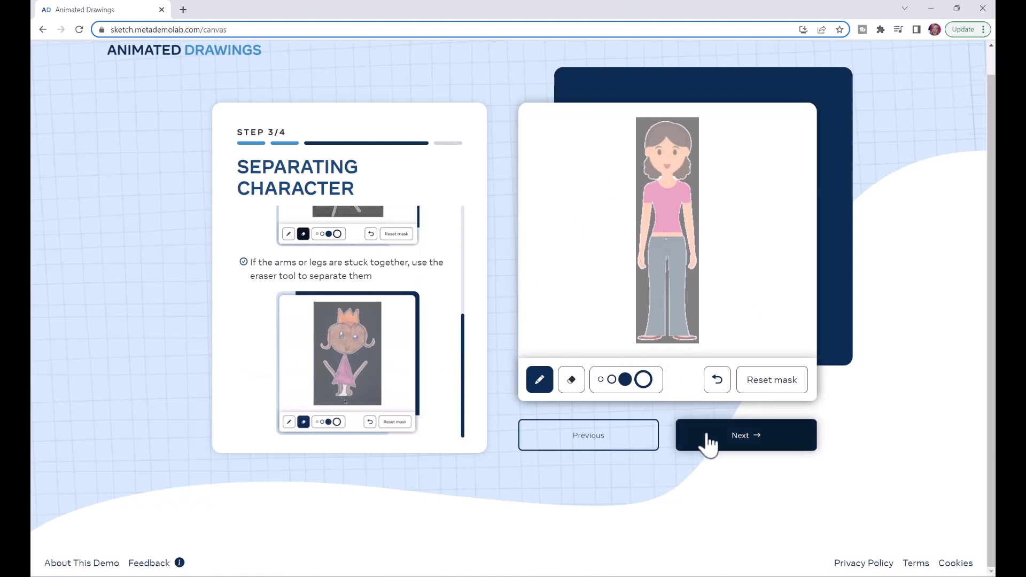
left_click(746, 435)
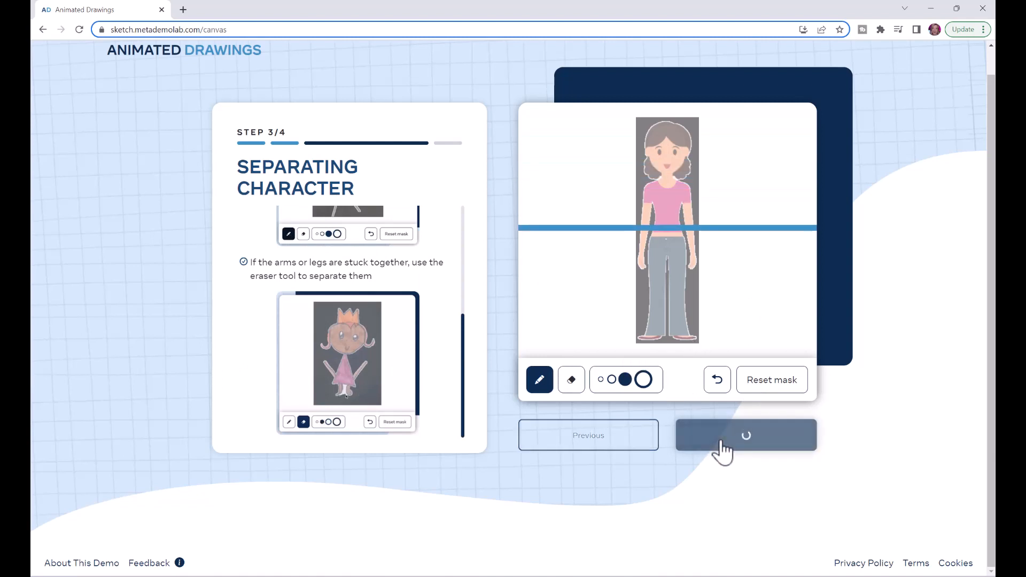
left_click(746, 435)
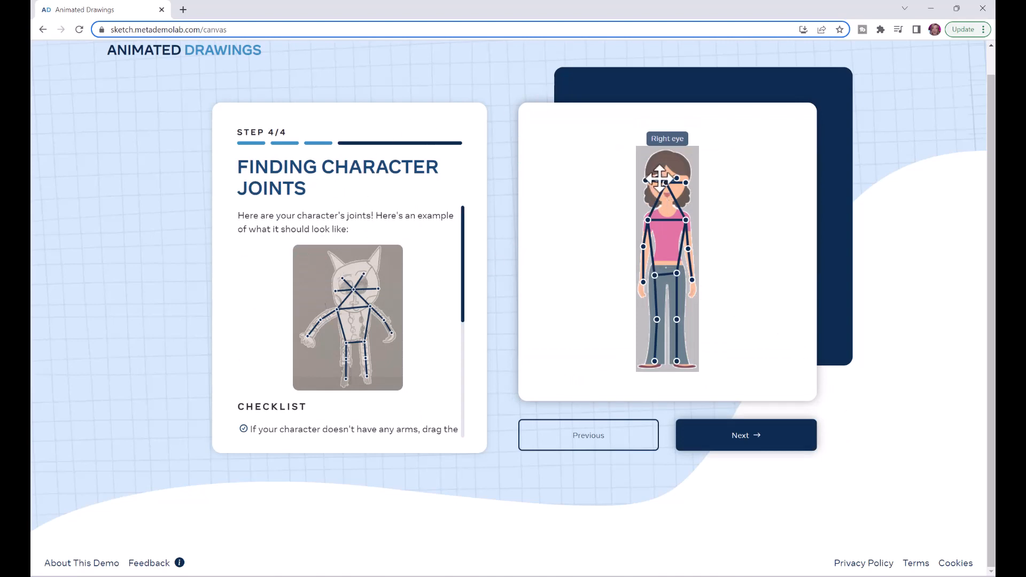
mouse_move(685, 196)
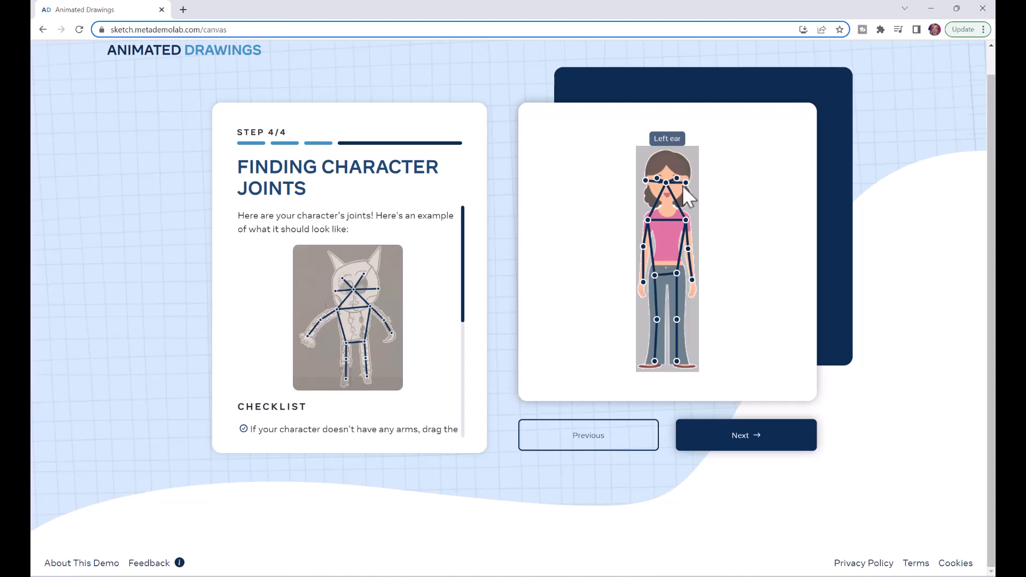
mouse_move(650, 193)
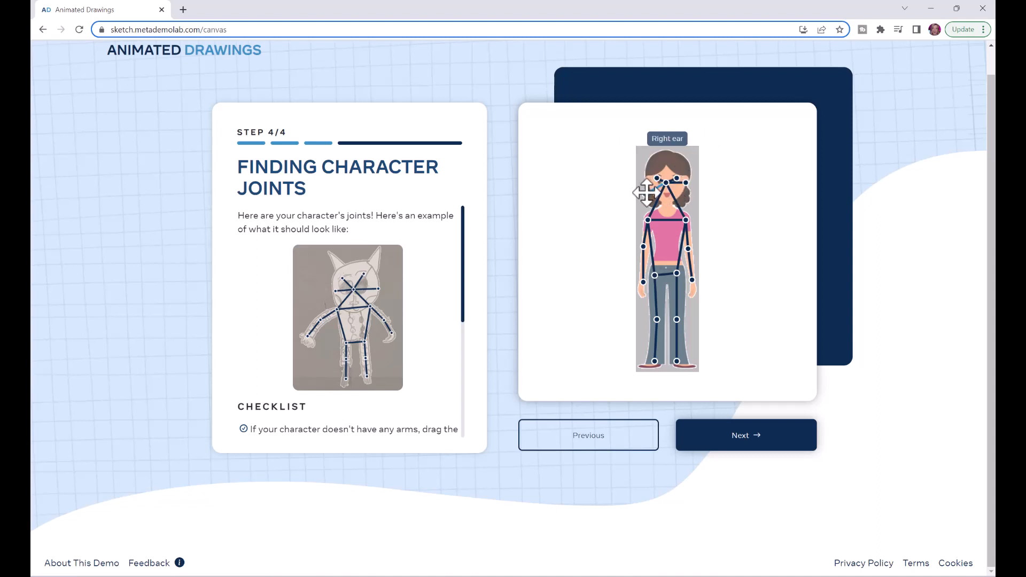
mouse_move(681, 181)
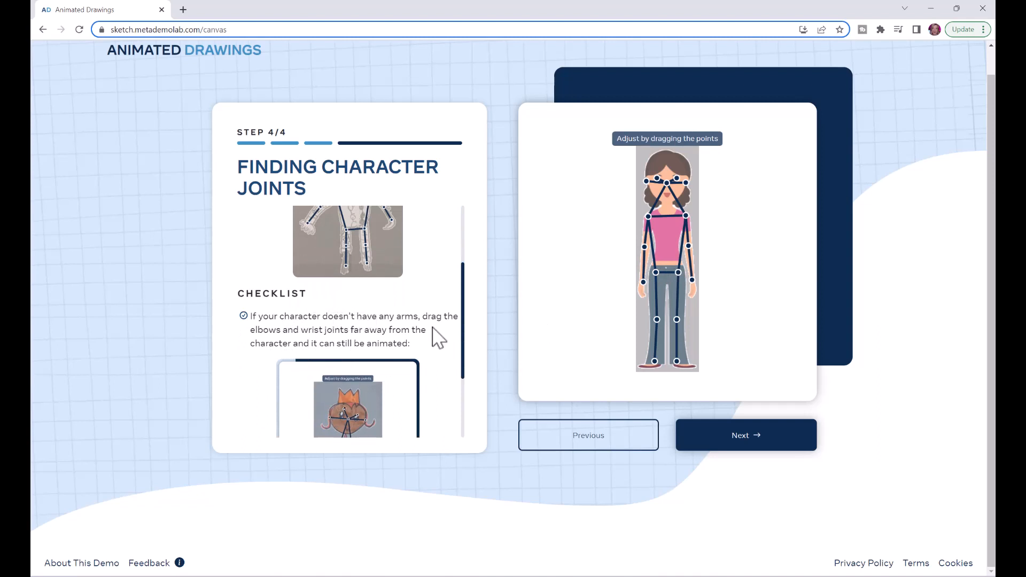
Step: Scroll the joint checklist and accept the woman's detected skeleton joints
scroll("down", 3)
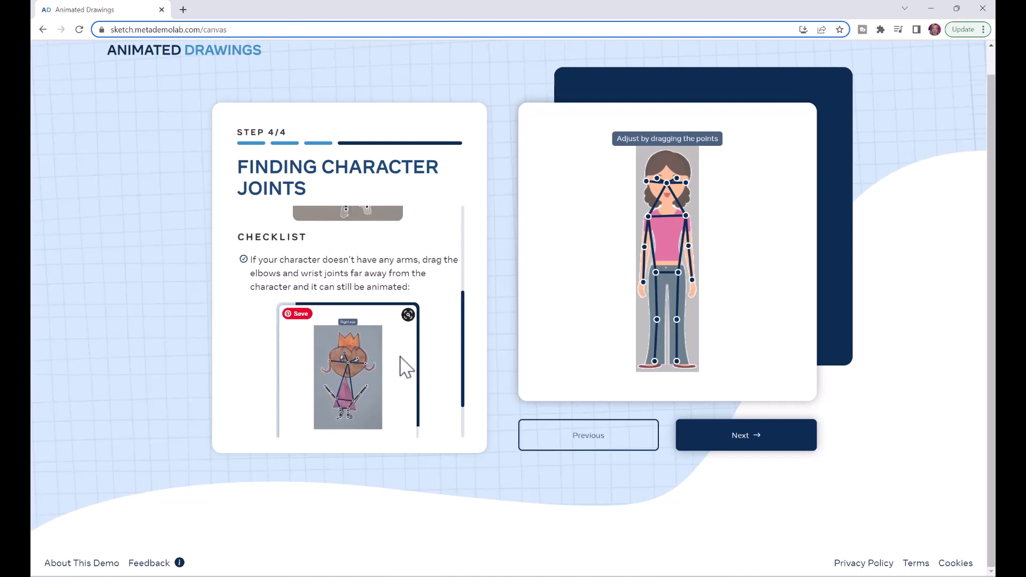
left_click(746, 435)
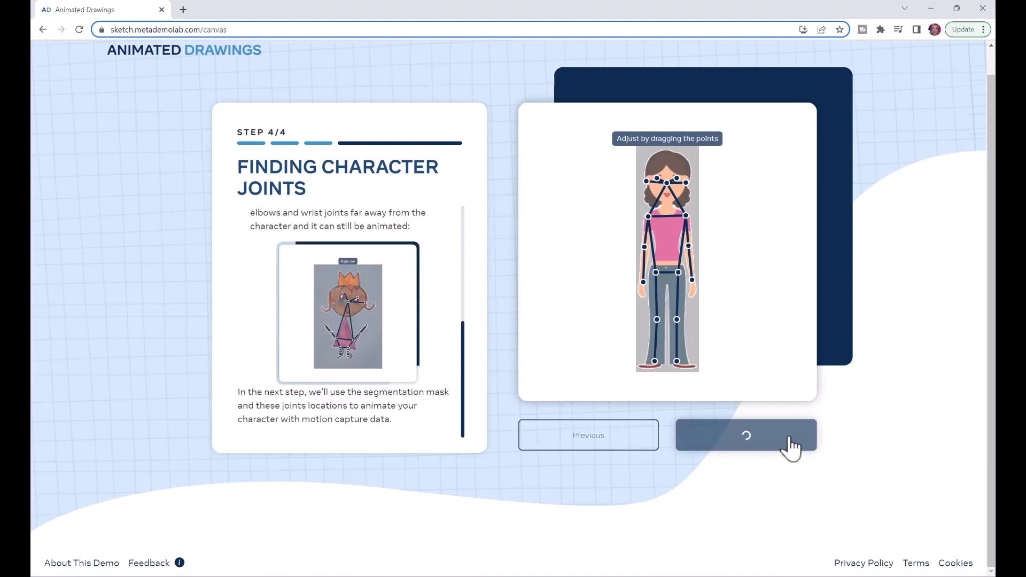
left_click(746, 435)
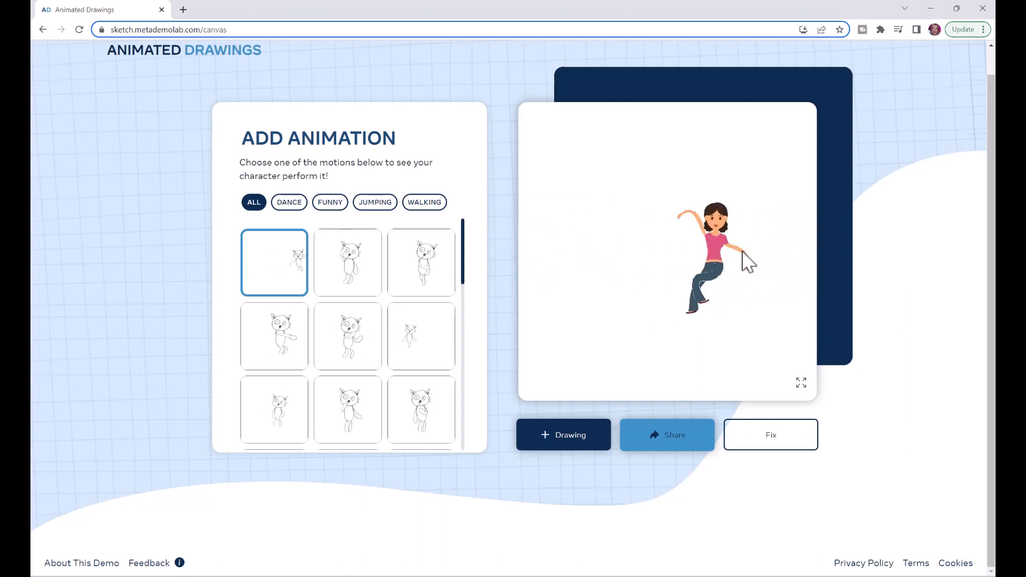
Step: Pick the second motion, then reopen and resubmit the woman's joints
left_click(348, 262)
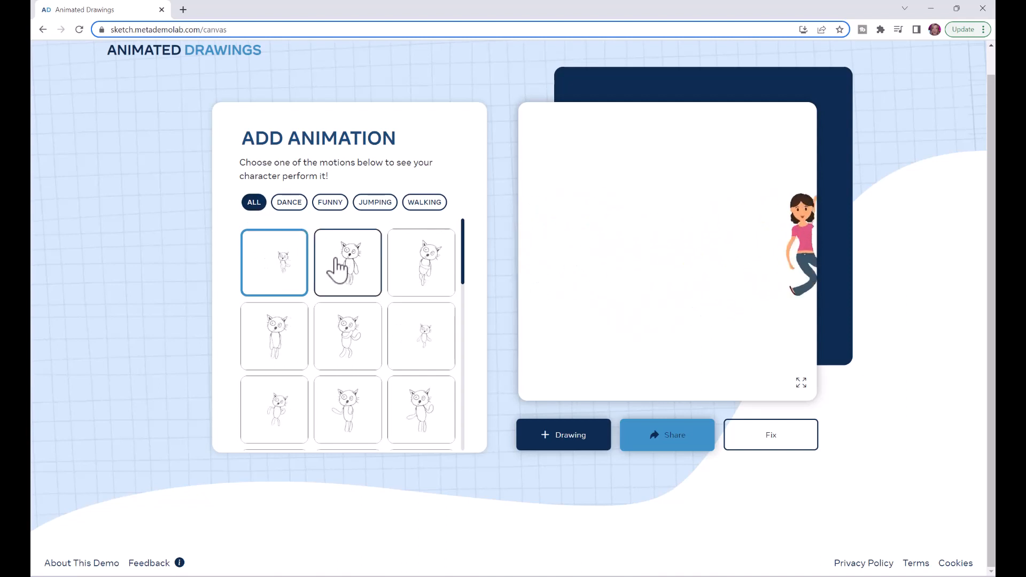
left_click(348, 263)
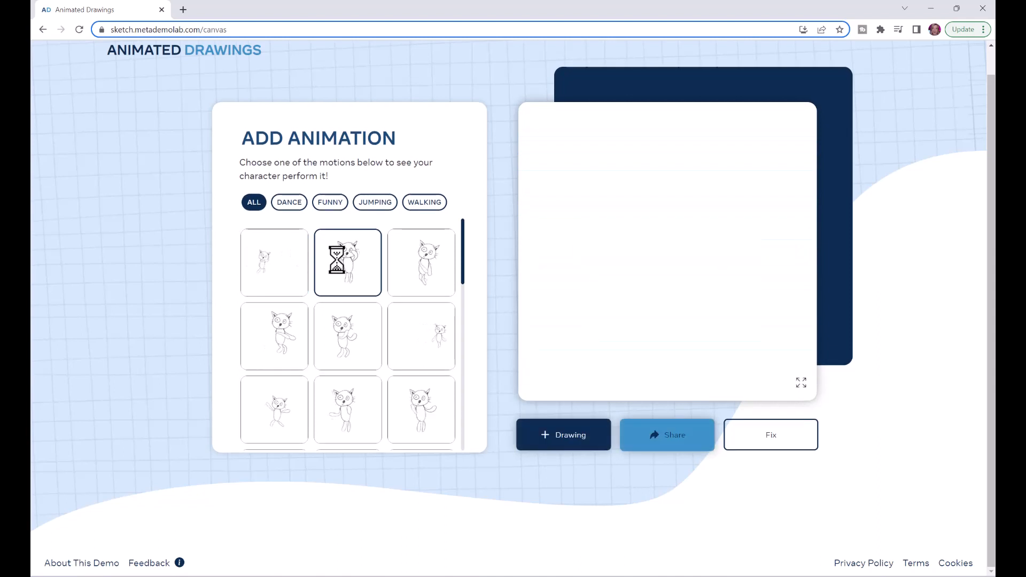
left_click(347, 263)
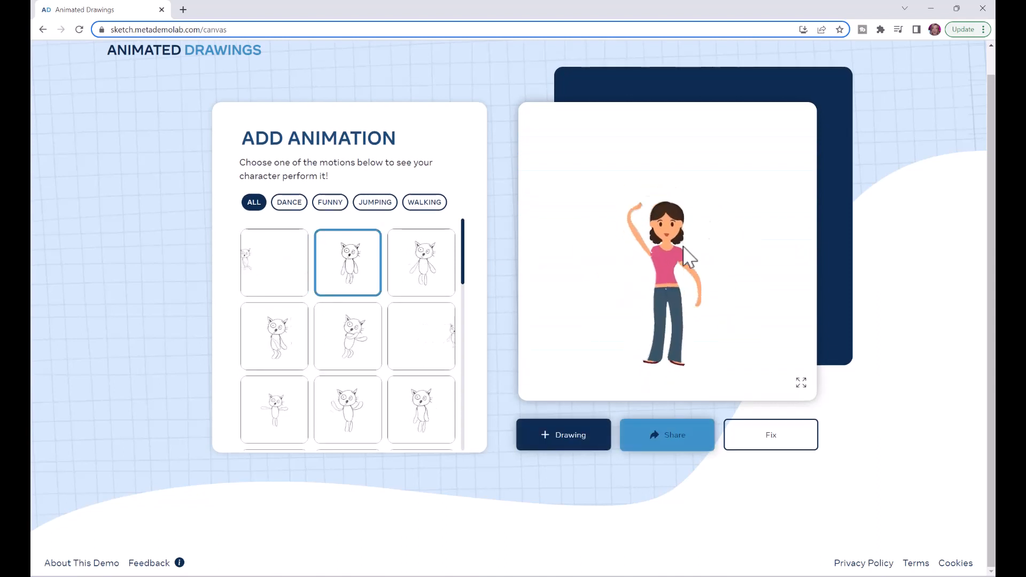
left_click(348, 409)
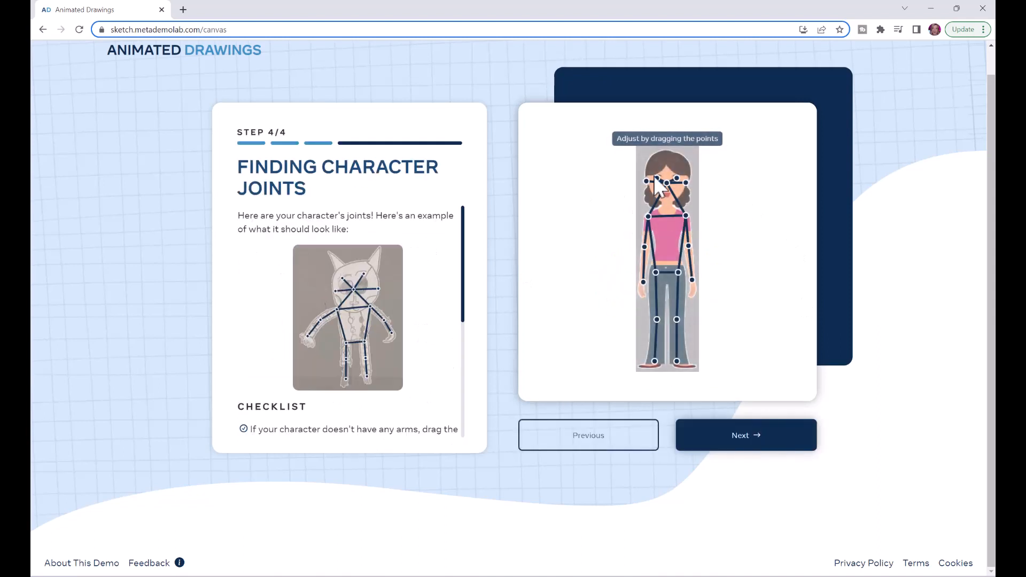
left_click(746, 435)
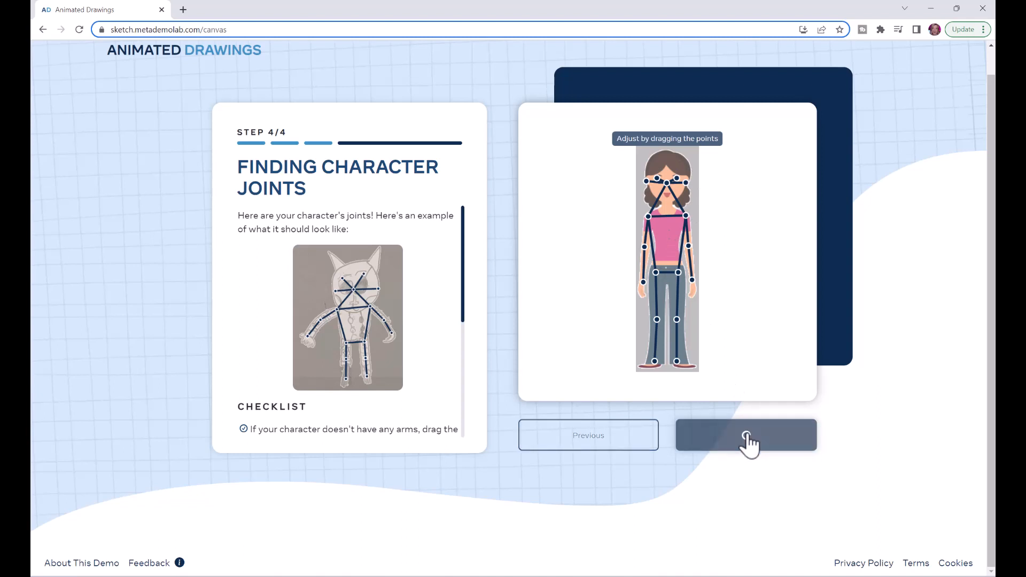
left_click(747, 435)
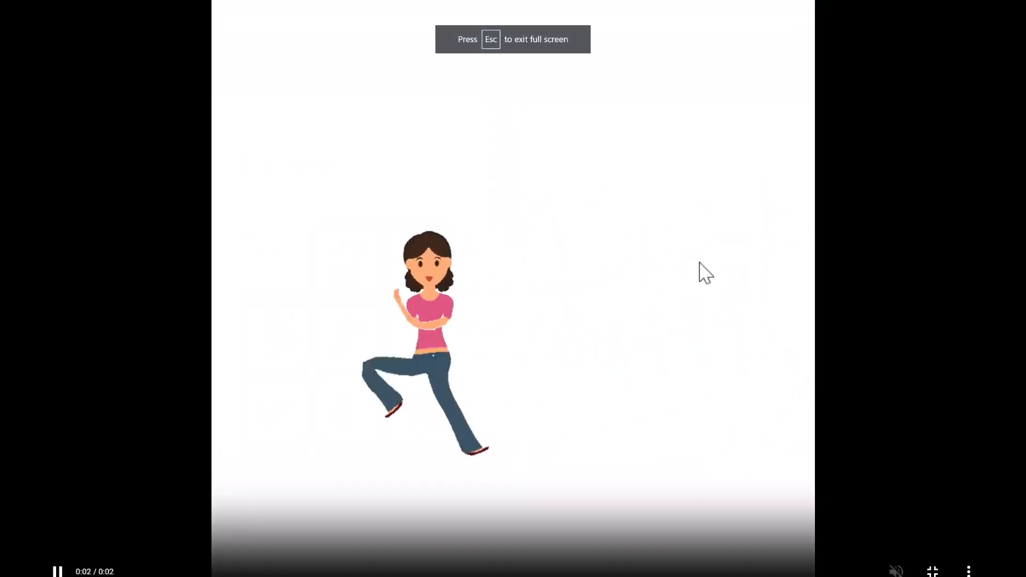
Step: Save the woman's running jump video as running_jump.mp4
right_click(705, 276)
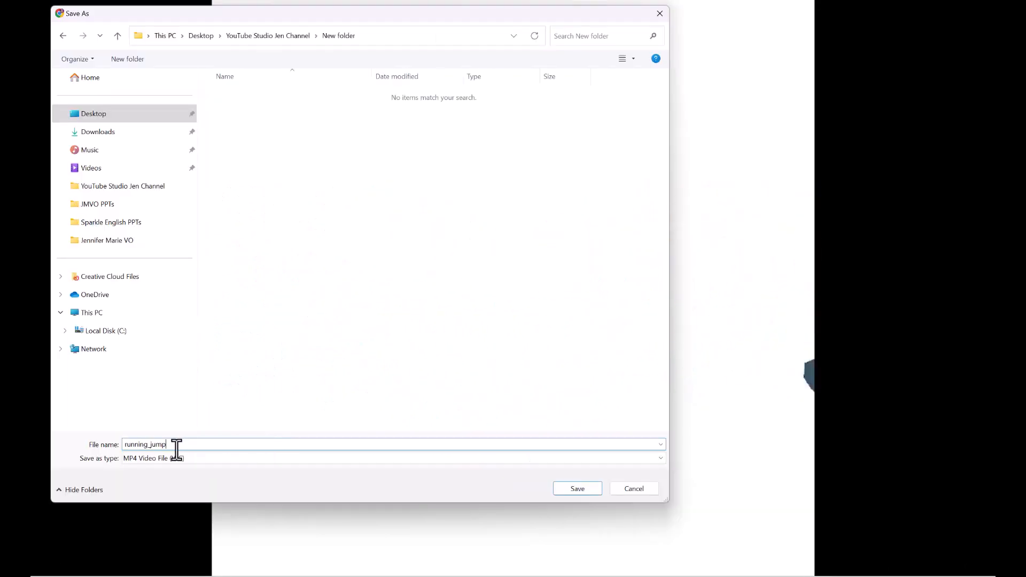
left_click(577, 488)
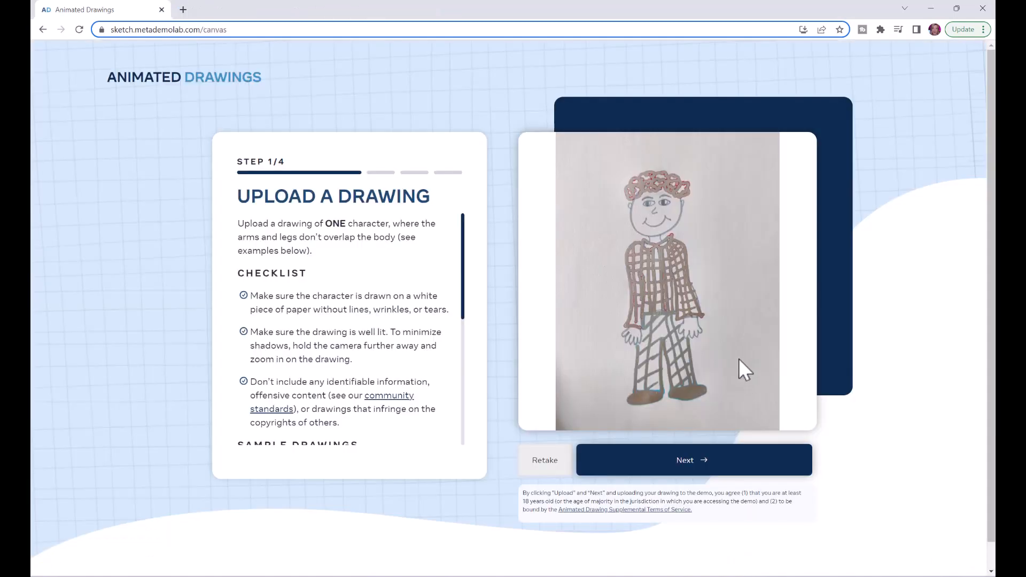
mouse_move(736, 337)
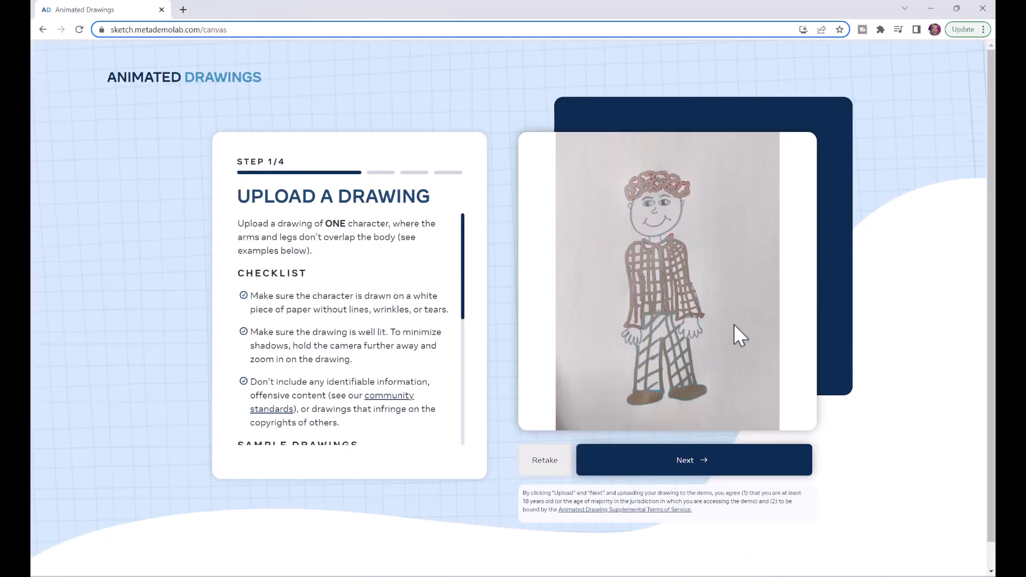
mouse_move(704, 264)
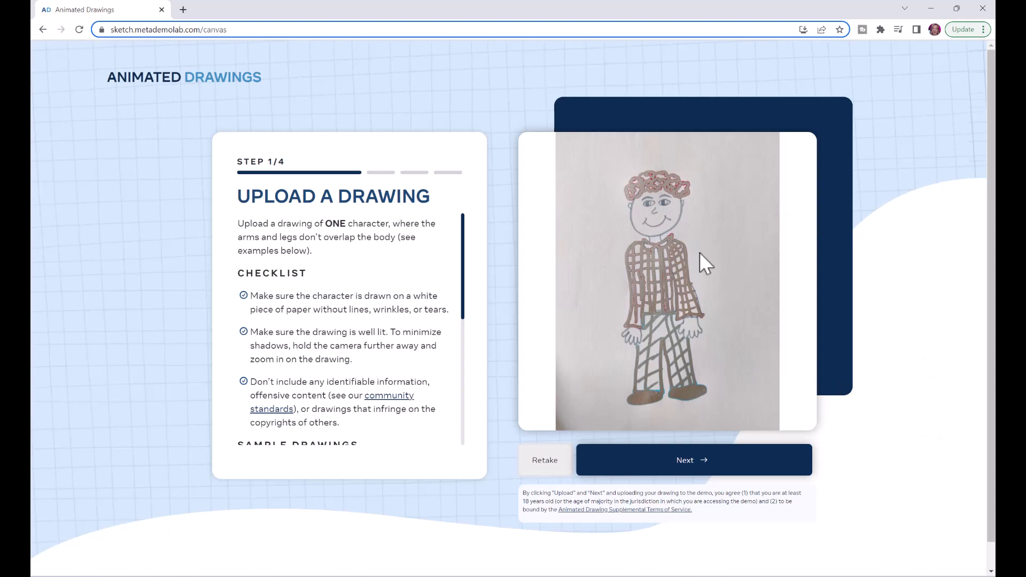
mouse_move(713, 382)
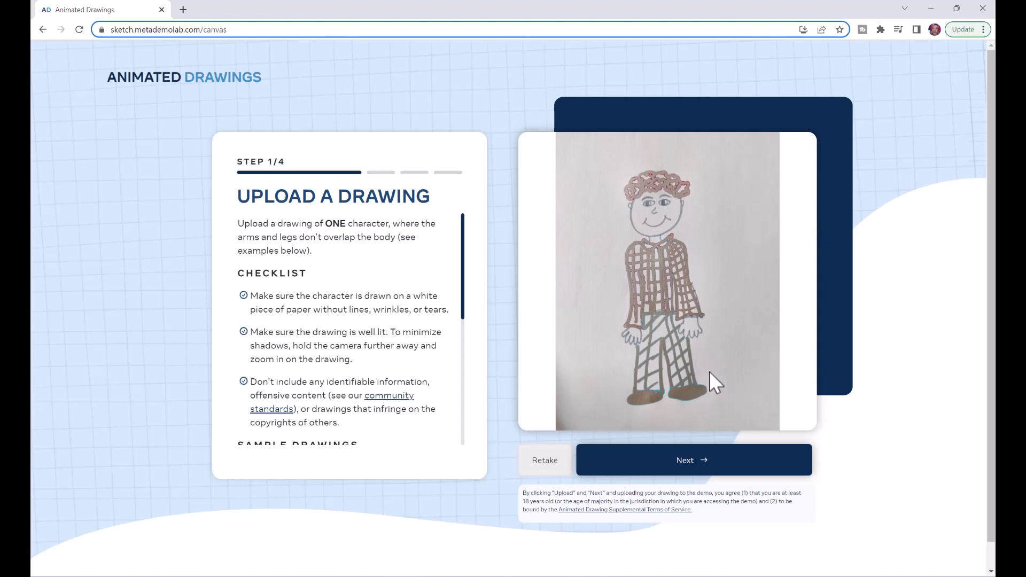
Step: Submit the plaid-shirt boy drawing and accept his detected bounding box
left_click(694, 460)
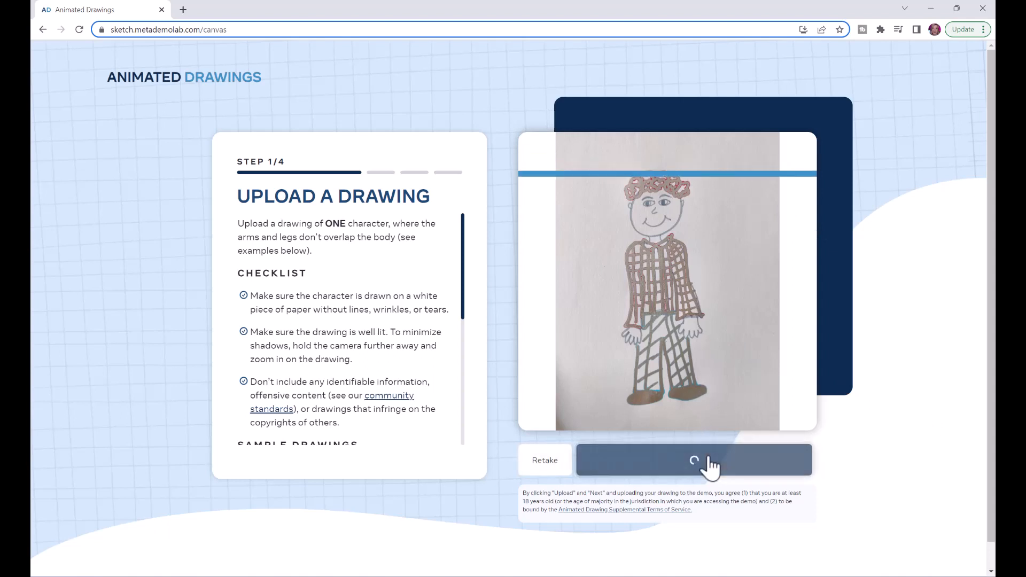
left_click(695, 461)
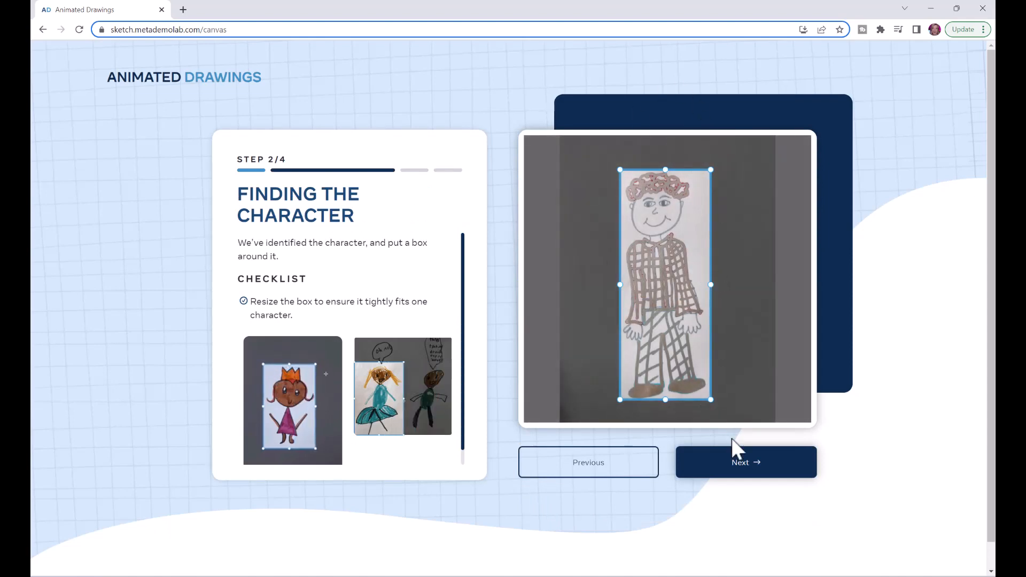
left_click(746, 462)
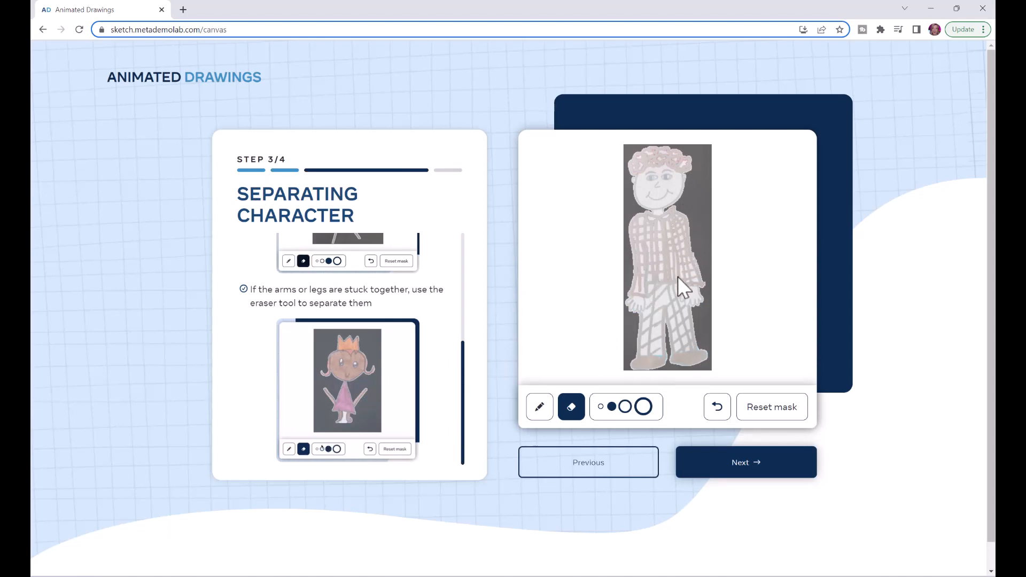
Step: Touch up the boy's mask with the pen tool and accept it
left_click(538, 407)
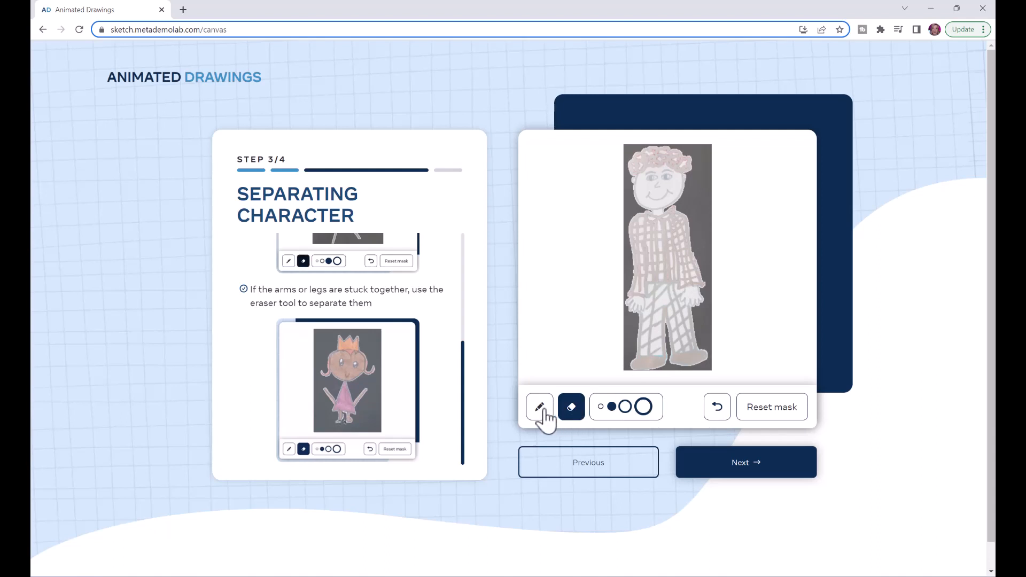
left_click(571, 407)
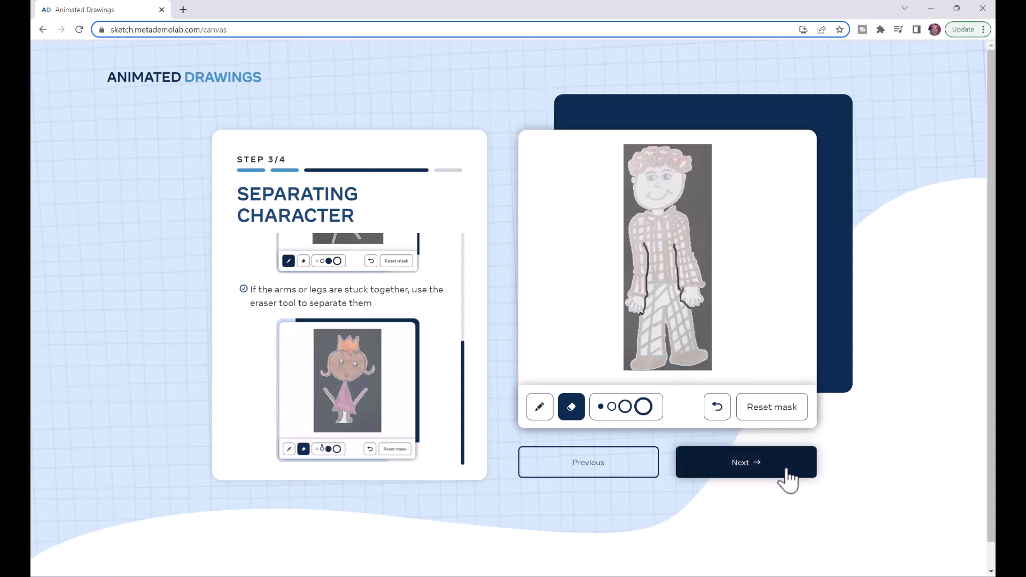
left_click(745, 463)
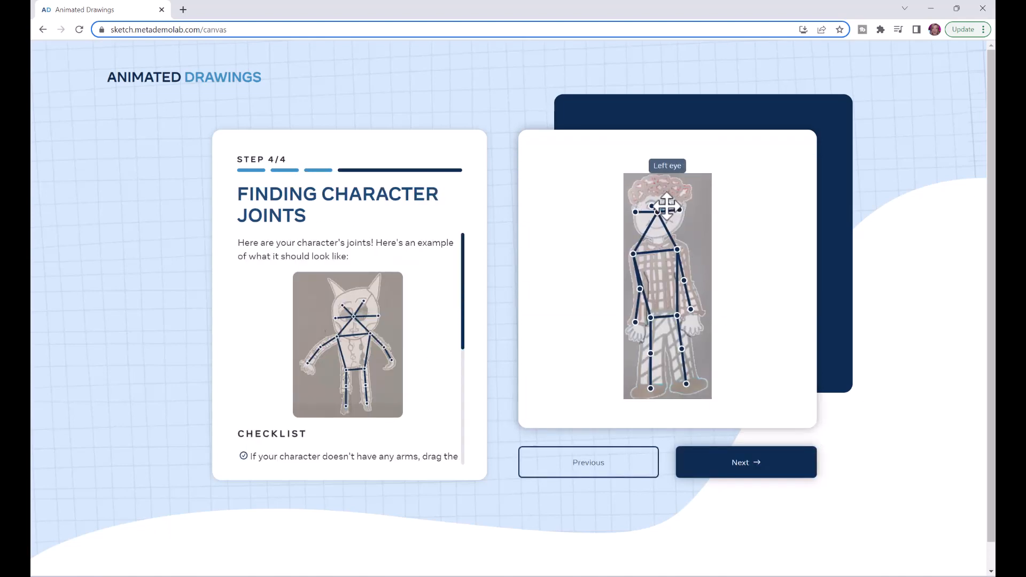
Step: Check the boy's left eye joint and accept his skeleton
left_click(746, 462)
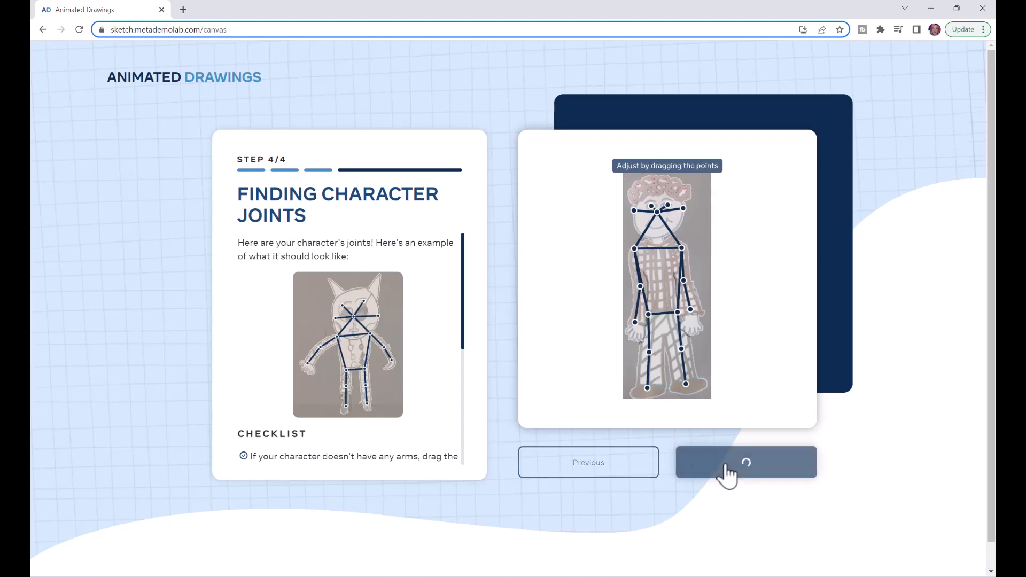
left_click(747, 462)
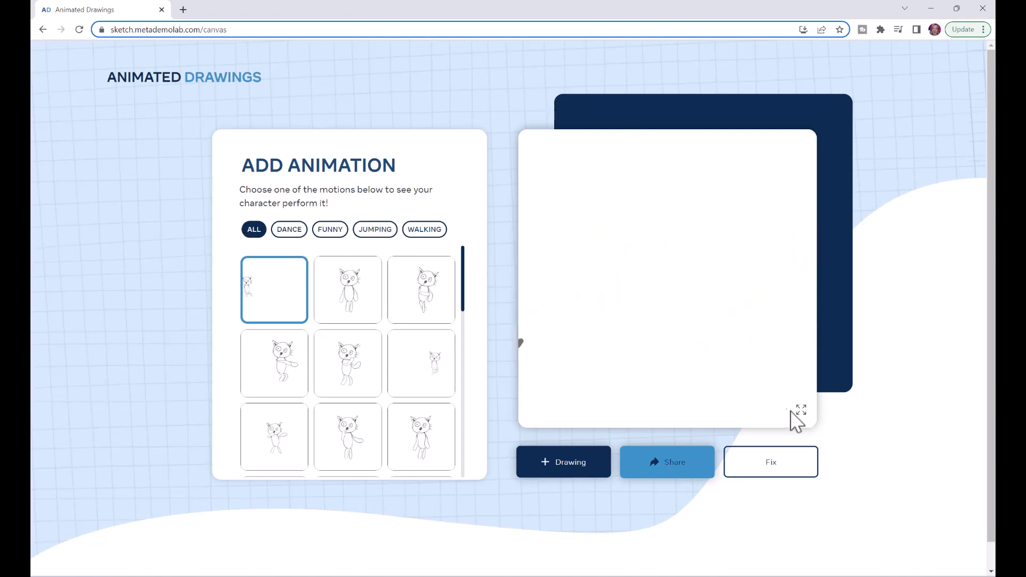
Step: Download the boy's animation as an MP4, then preview him in a walking motion
left_click(330, 229)
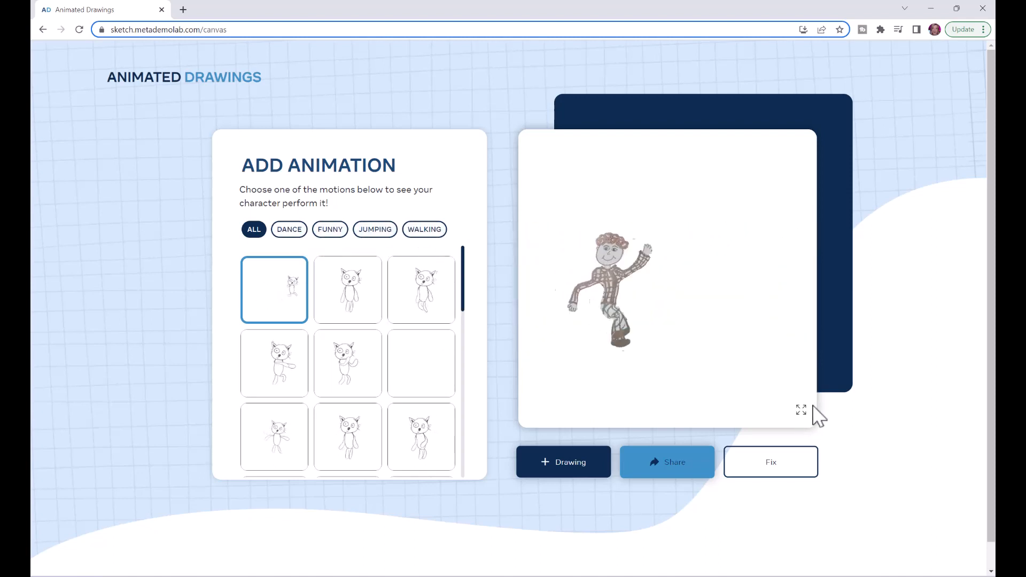
left_click(800, 410)
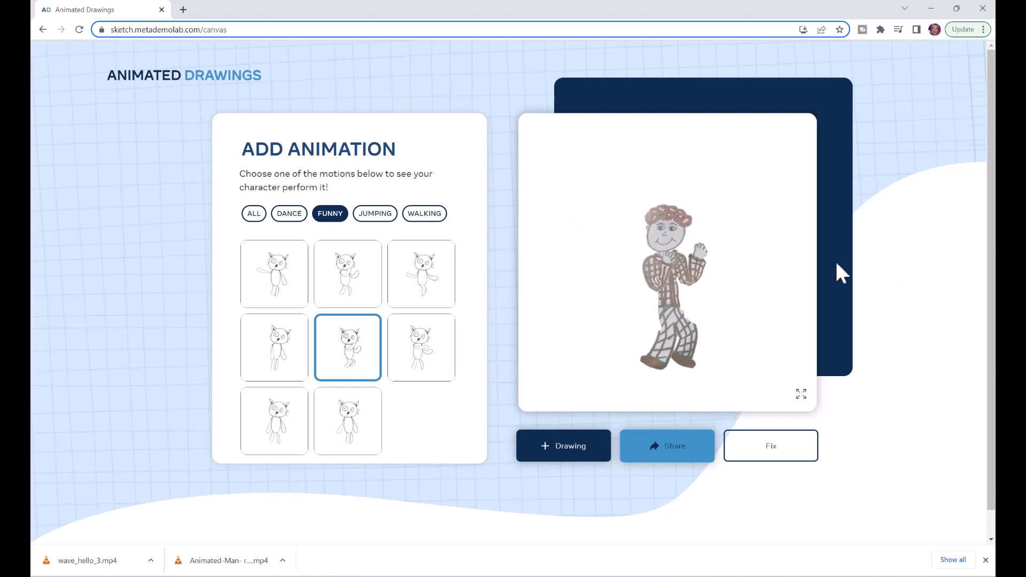
left_click(424, 213)
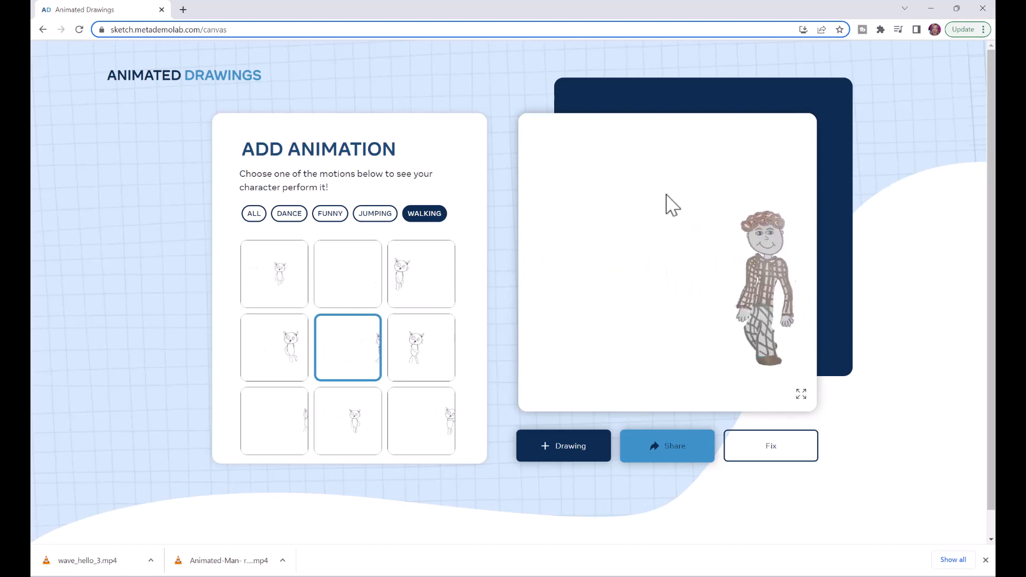
left_click(348, 347)
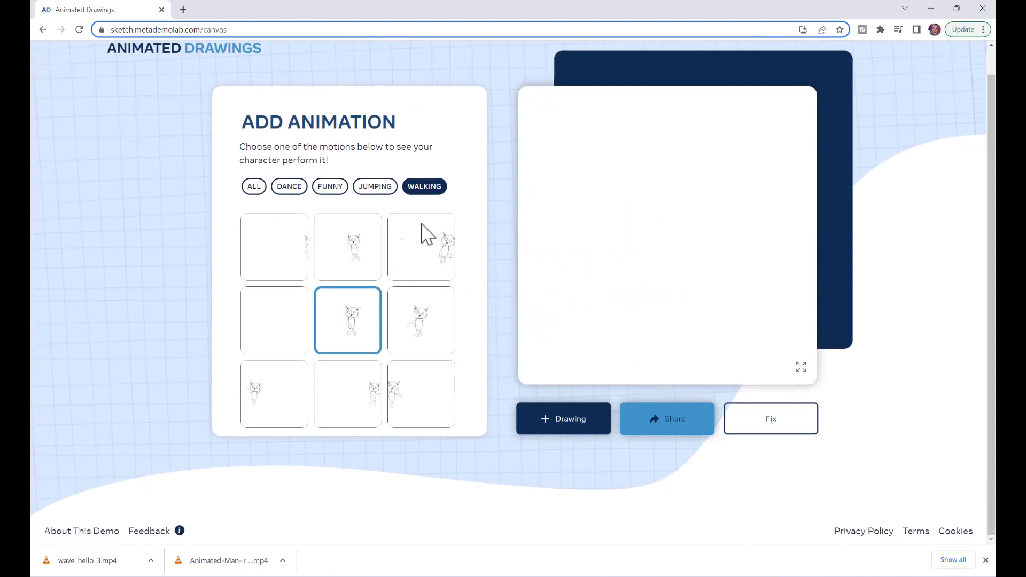
Step: Show all motions again and have the boy perform another motion from the gallery
left_click(254, 186)
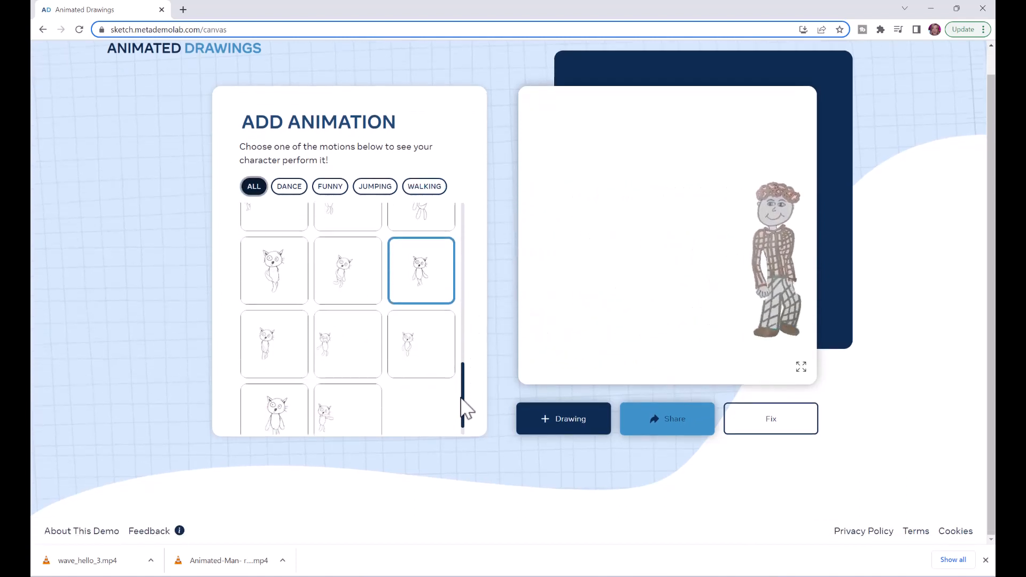
scroll("down", 3)
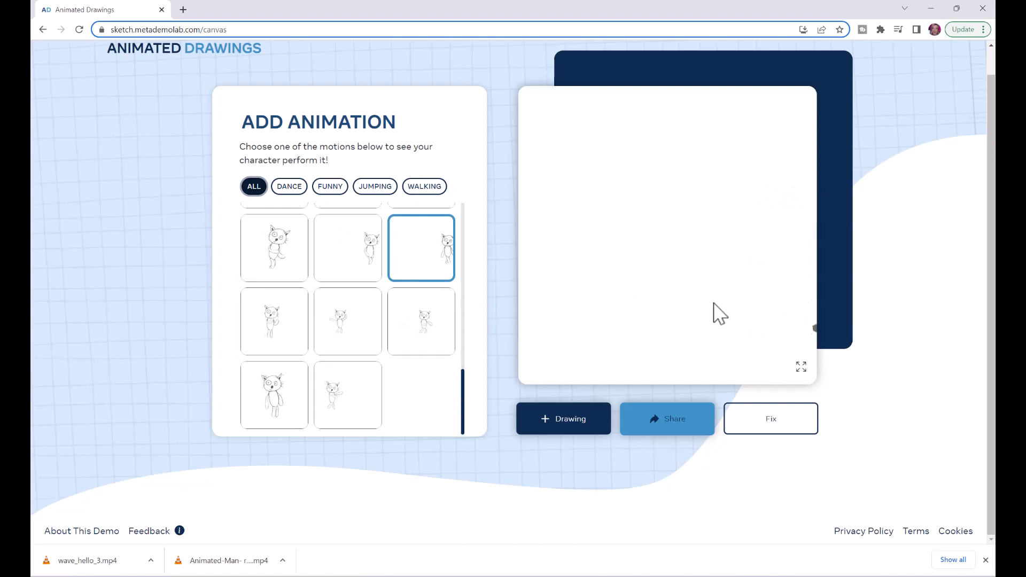
left_click(421, 248)
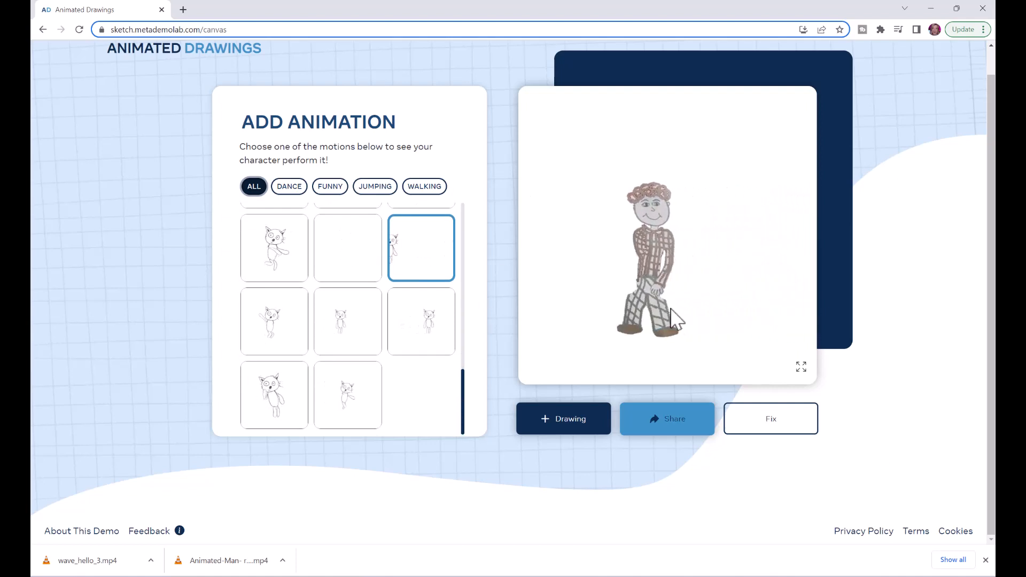